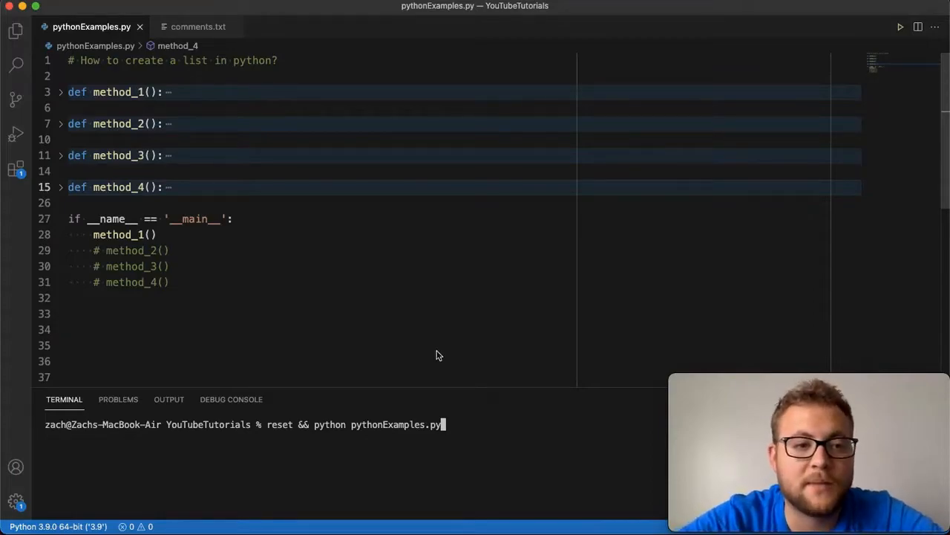
mouse_move(416, 329)
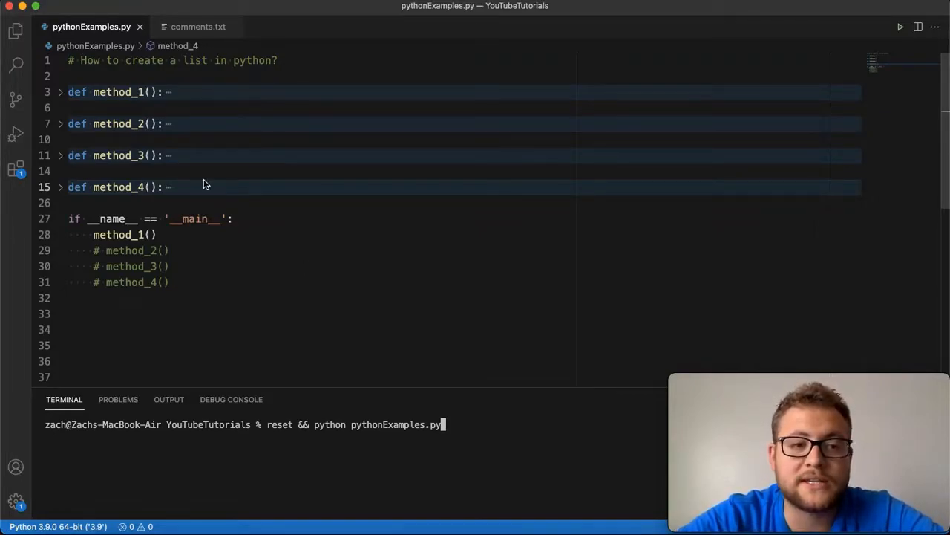
Step: Expand method_1 and highlight the list() constructor used to build its empty list
click(60, 92)
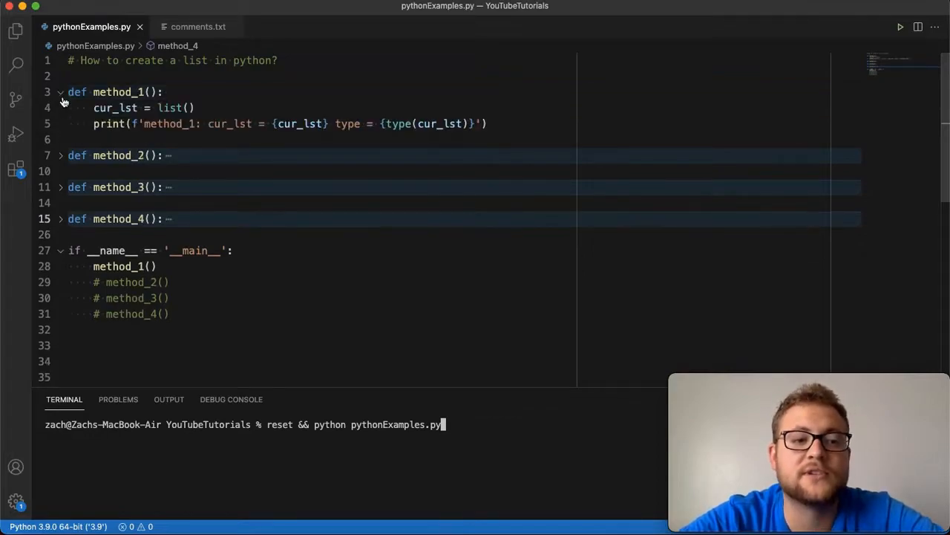
double_click(163, 108)
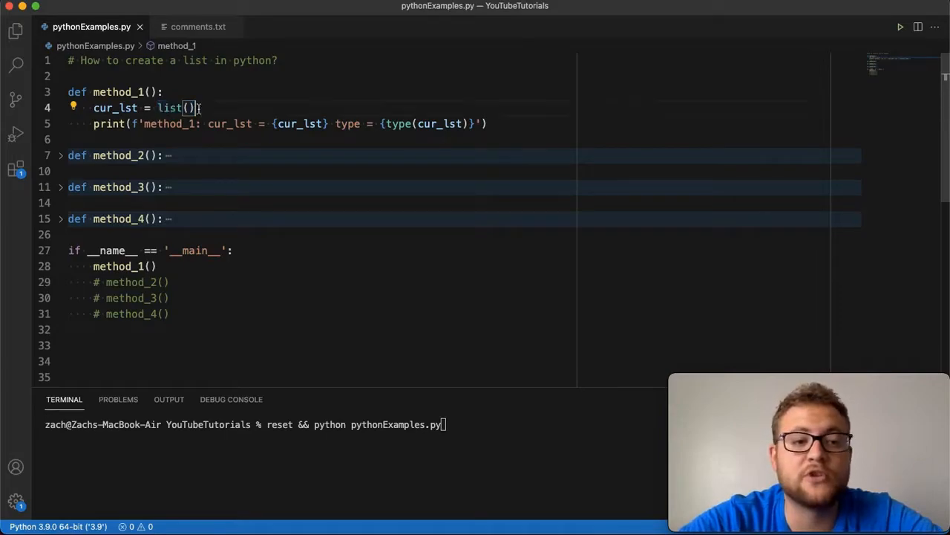
double_click(169, 107)
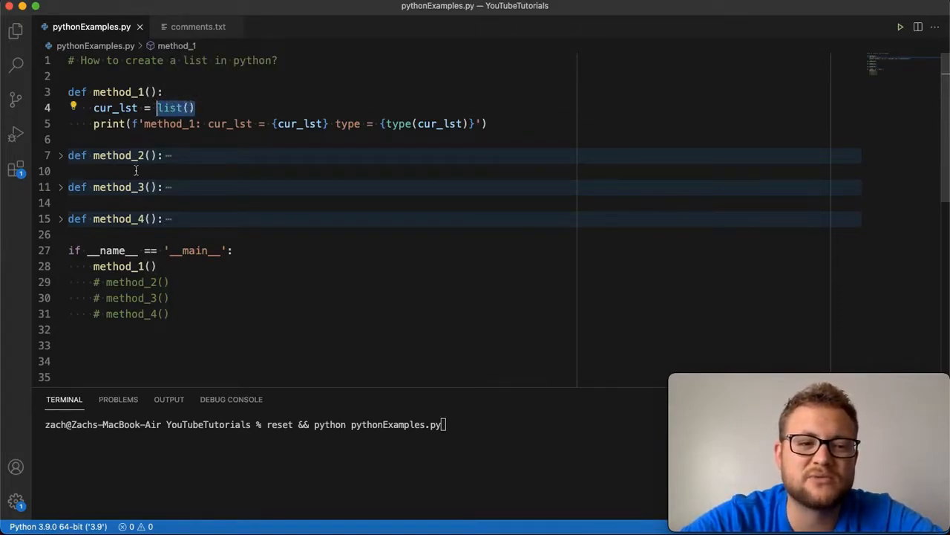
mouse_move(174, 107)
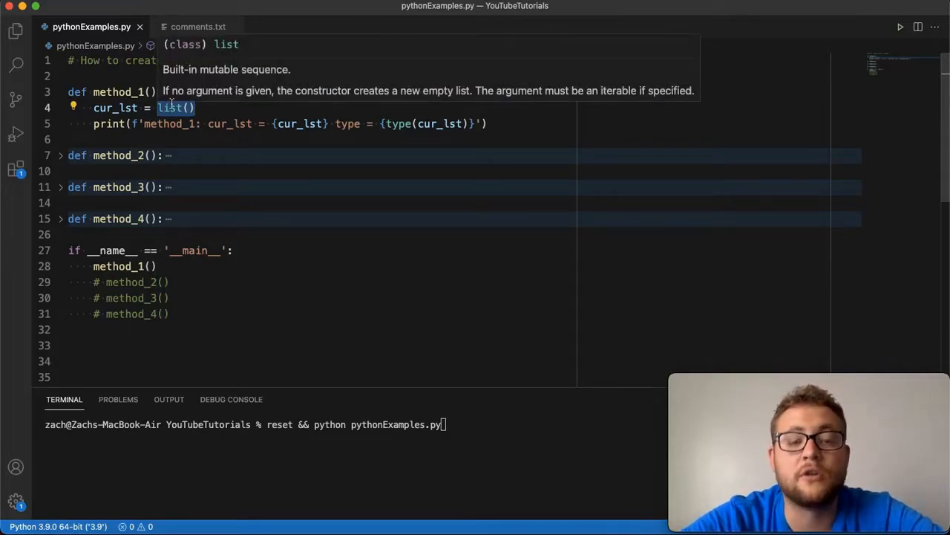
mouse_move(349, 184)
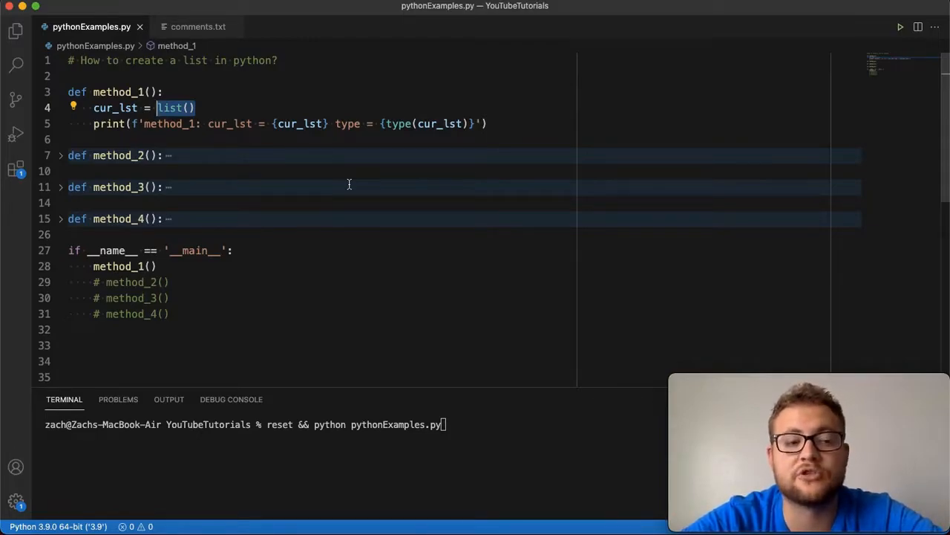
mouse_move(169, 116)
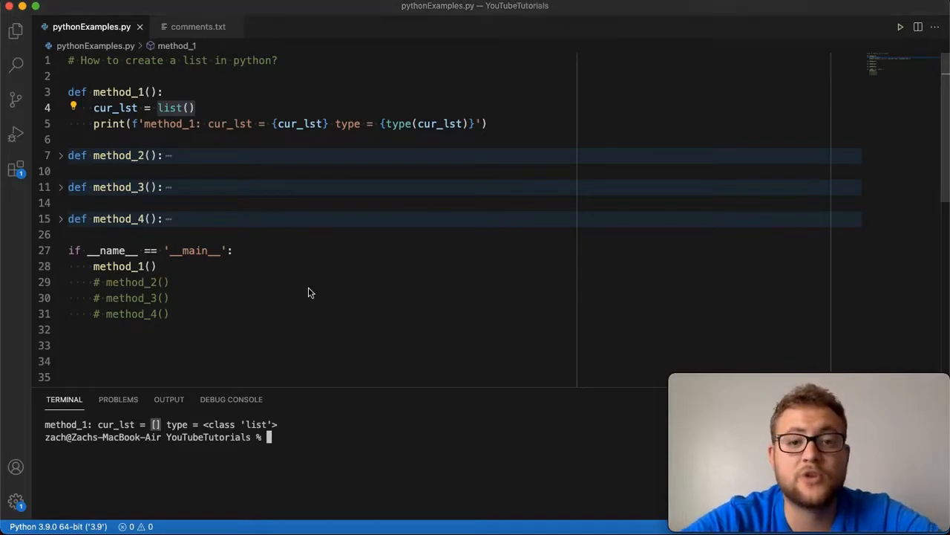
Step: Expand method_2 to reveal its empty list created with square brackets
click(61, 155)
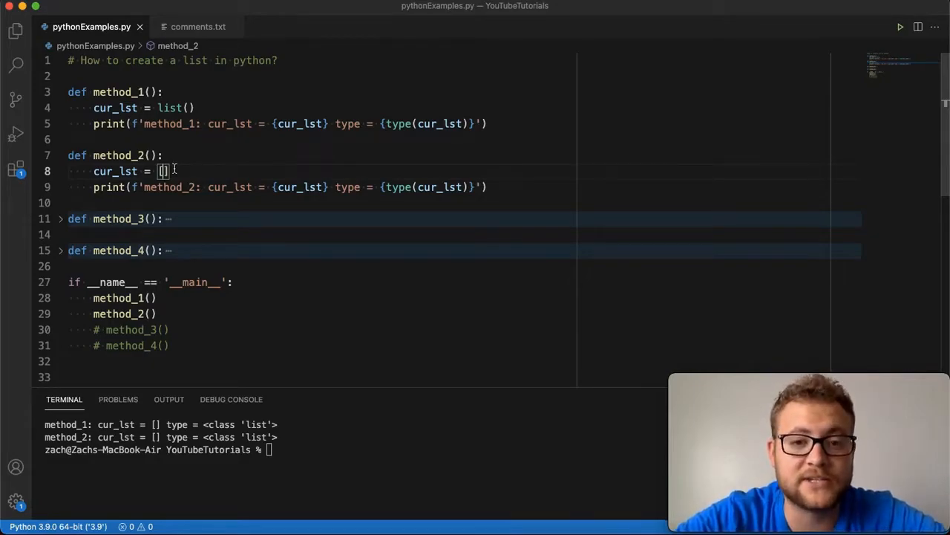
mouse_move(420, 161)
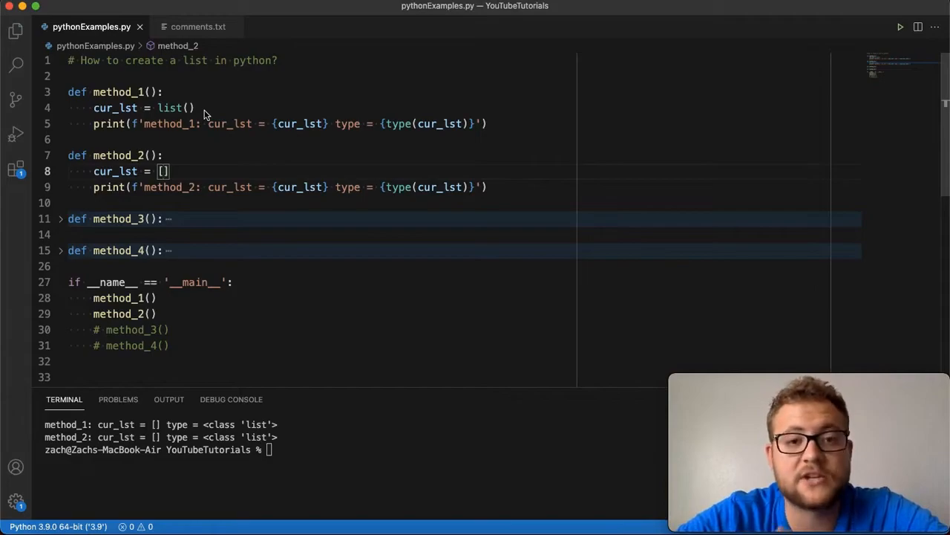
mouse_move(116, 223)
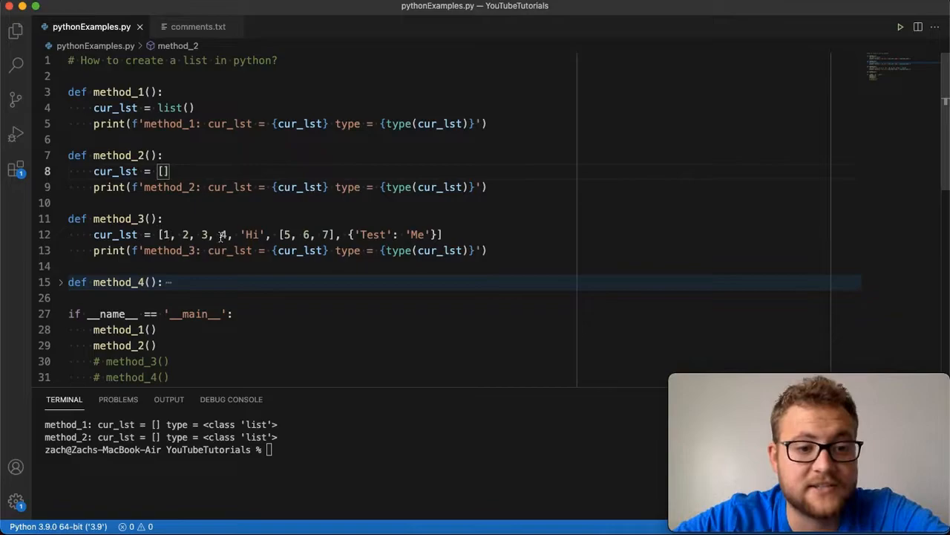
Step: Add 4.5 to the method_3 list and rerun the script to print it
text(4)
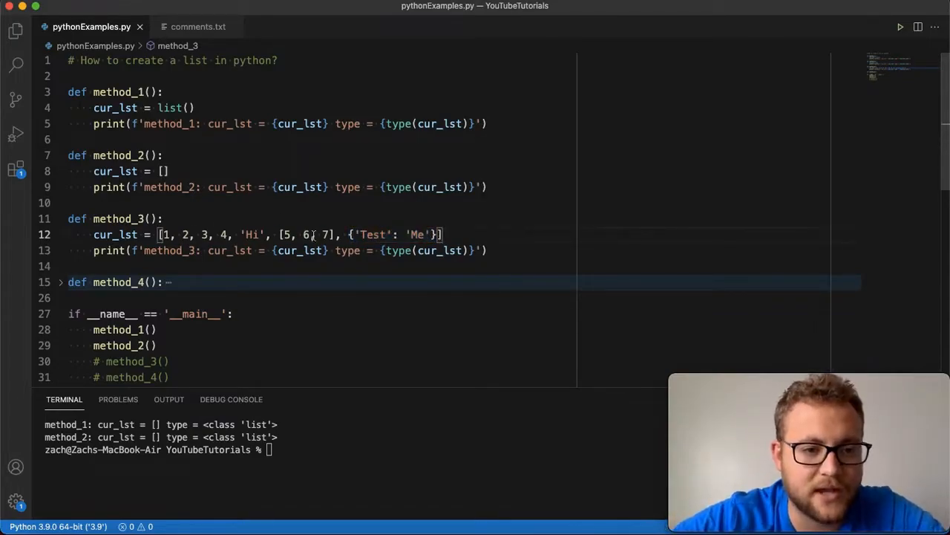
text(.5)
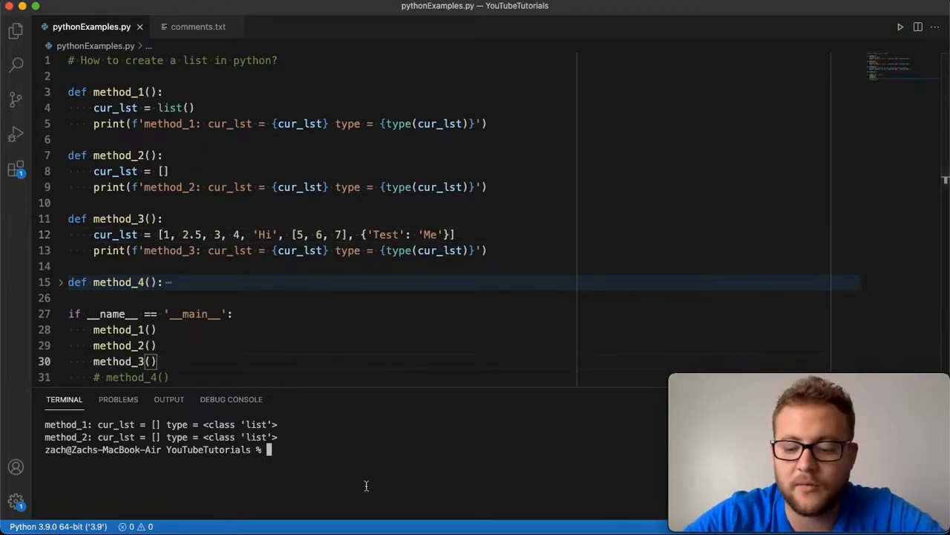
key(Enter)
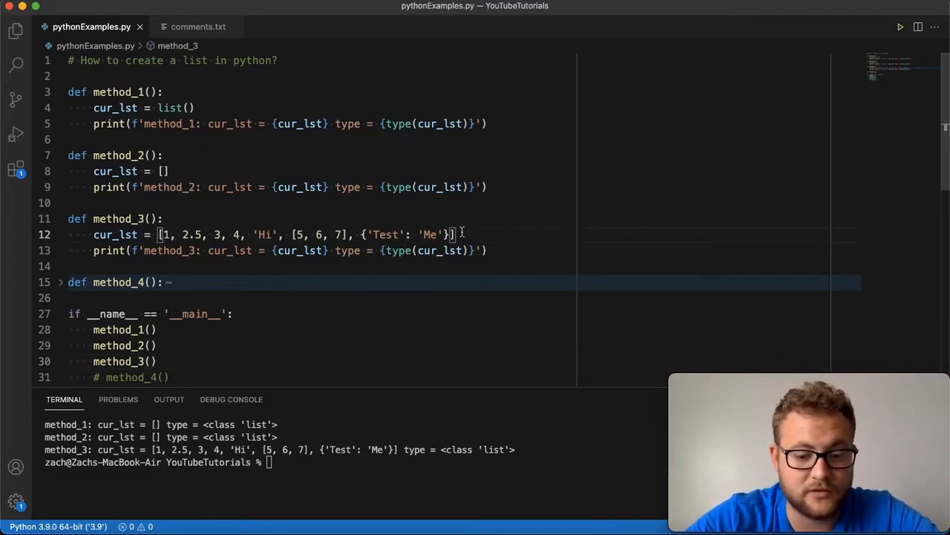
Step: Append the string "World" to the method_3 list
text(, "Wor)
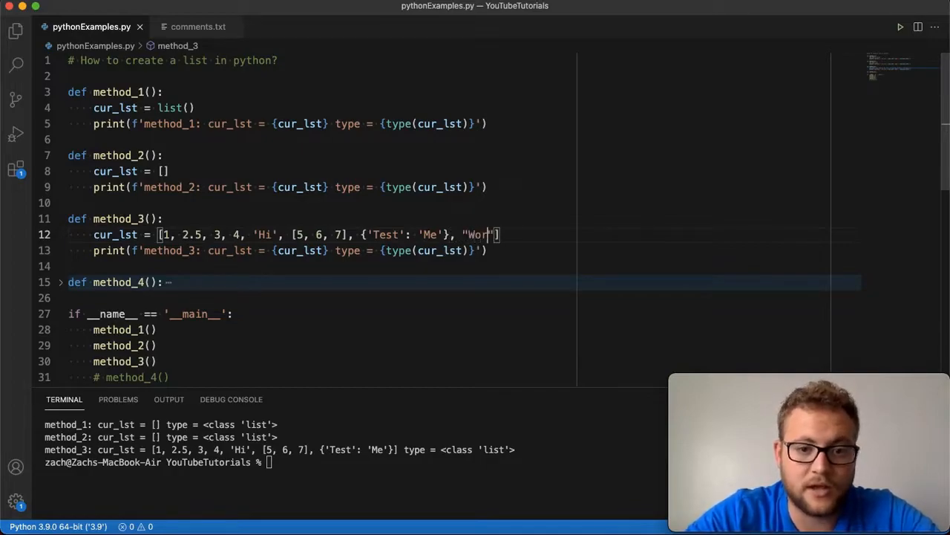
text(ld)
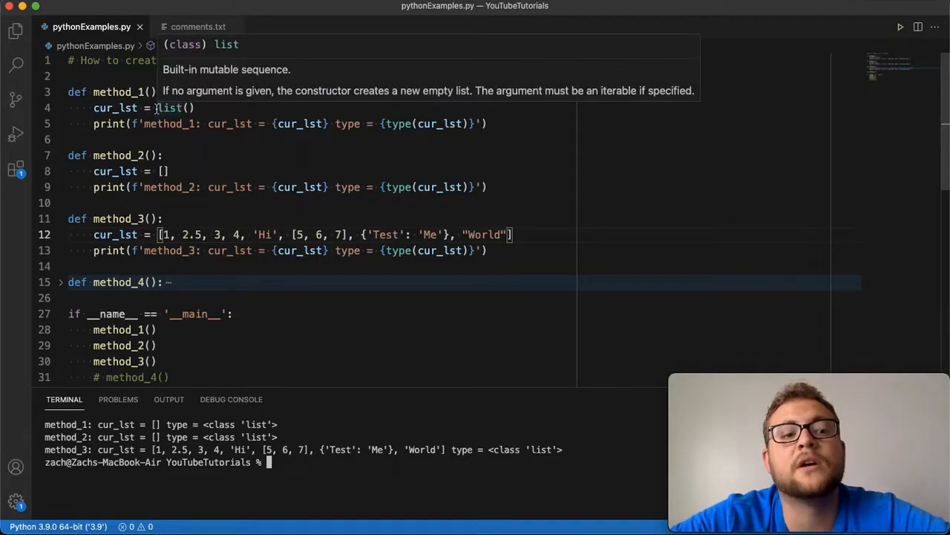
mouse_move(213, 163)
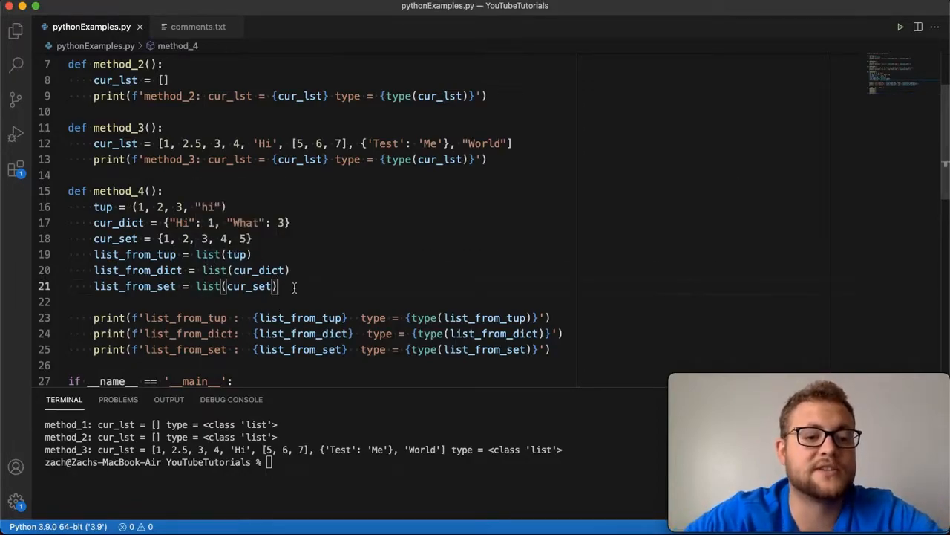
Step: Add print(tup) lines above the converted-list prints and start swapping tup for cur_dict and cur_set
key(enter)
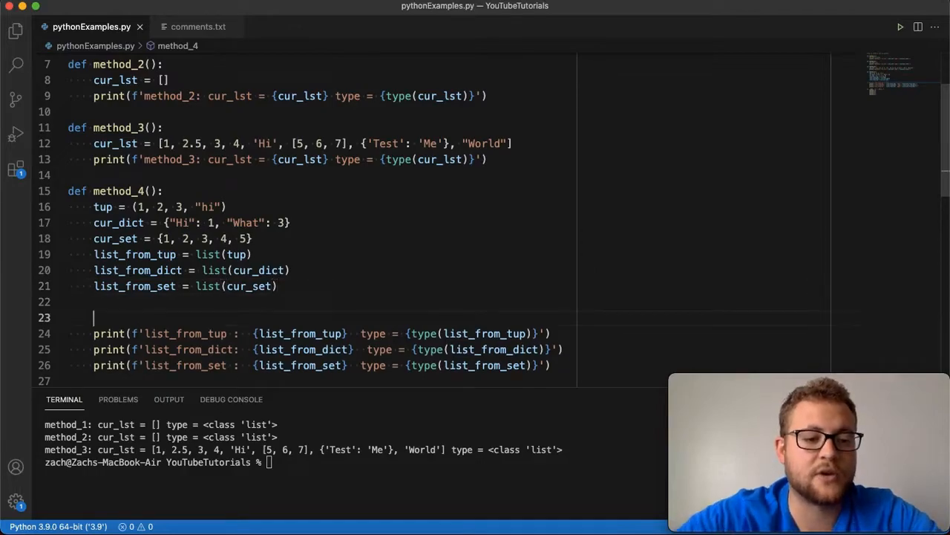
text(print())
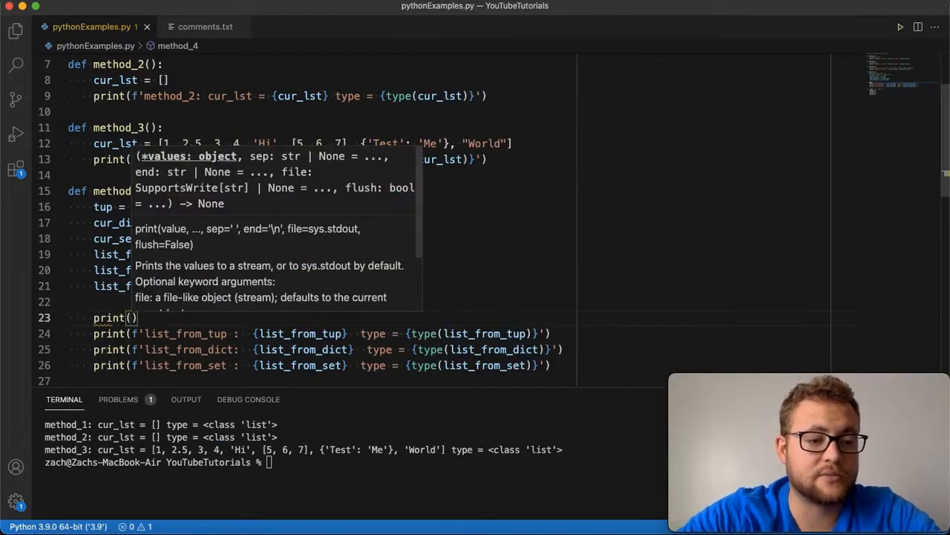
text(tup)
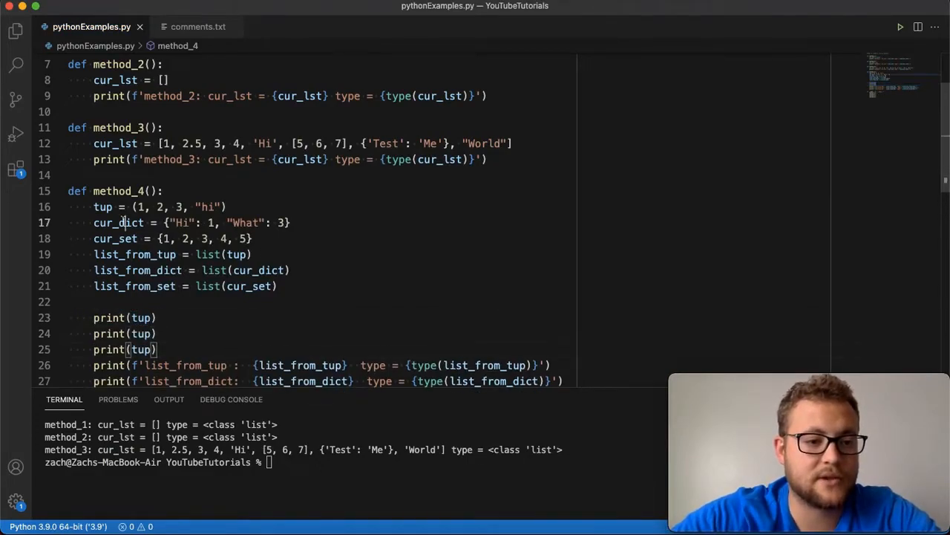
double_click(115, 239)
text(')
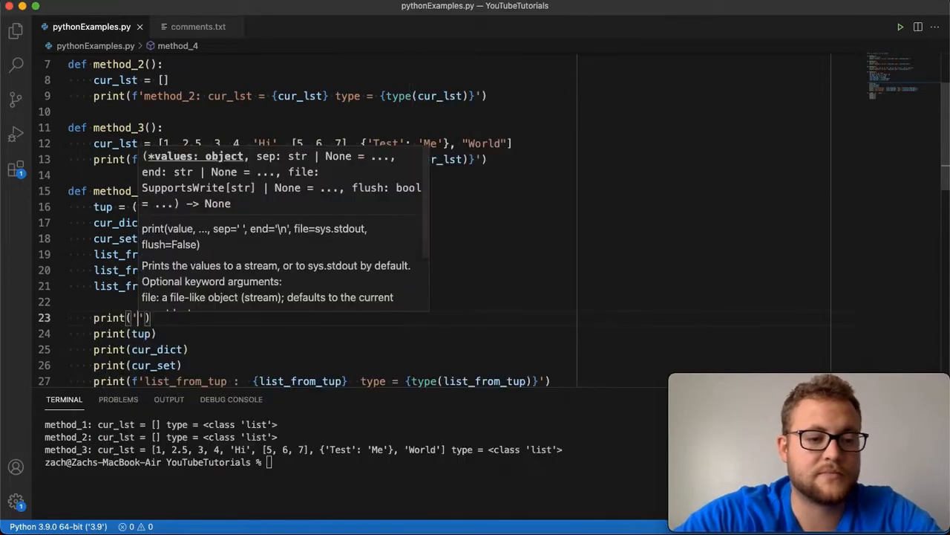
text(\n\n)
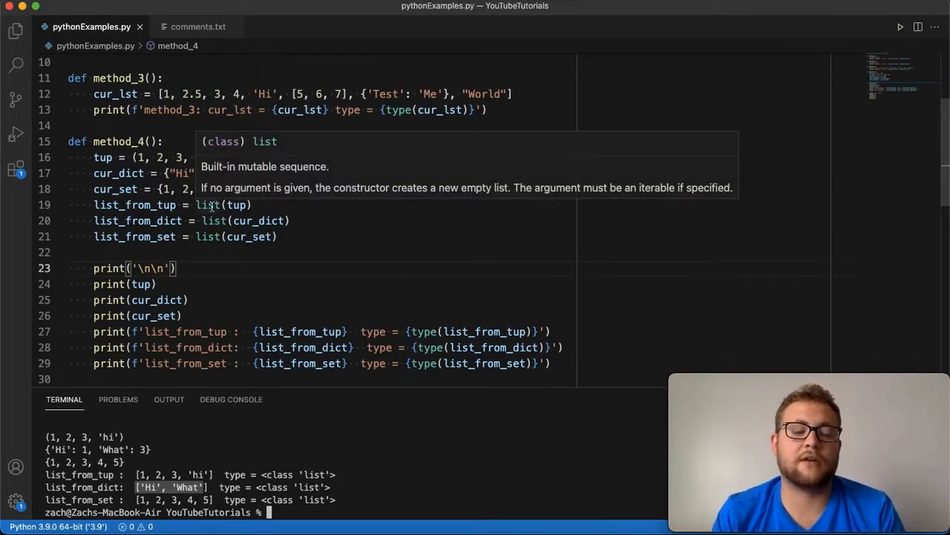
scroll(up, 3)
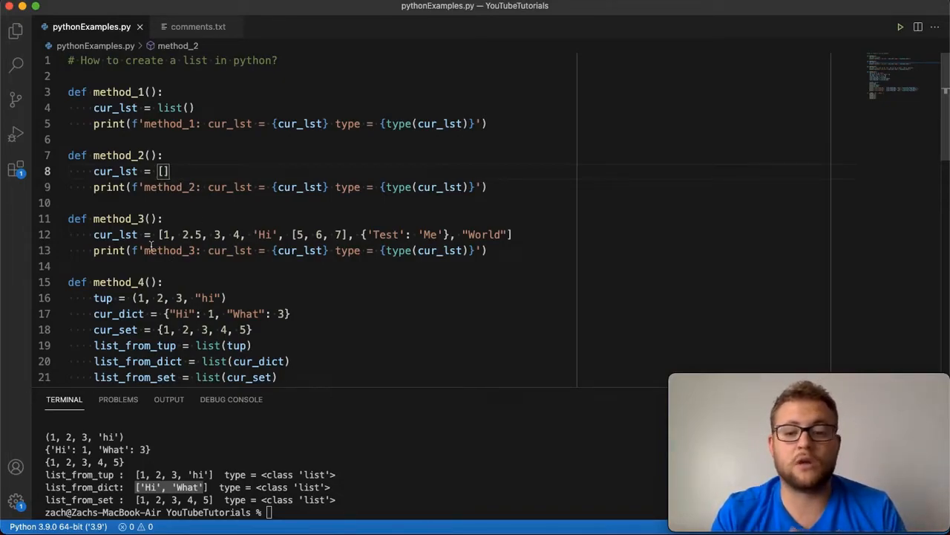
mouse_move(588, 204)
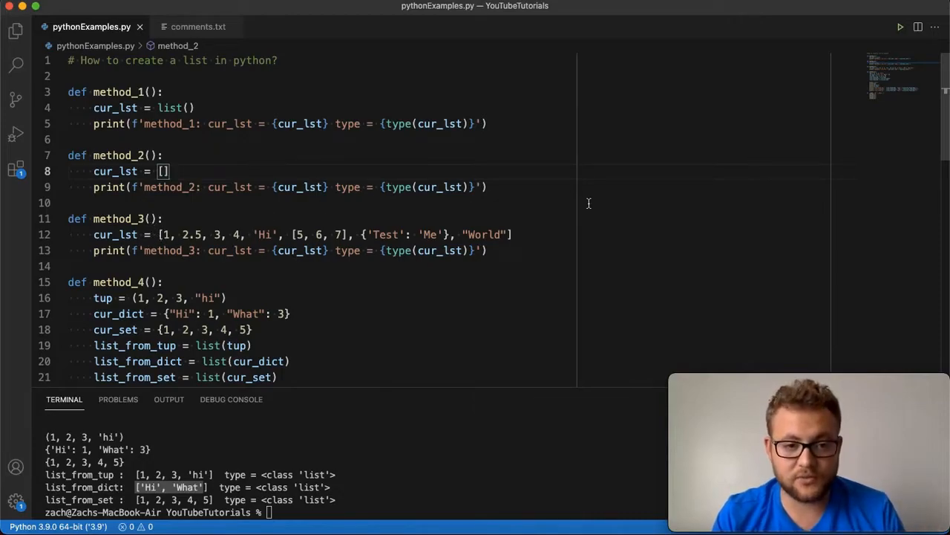
mouse_move(545, 236)
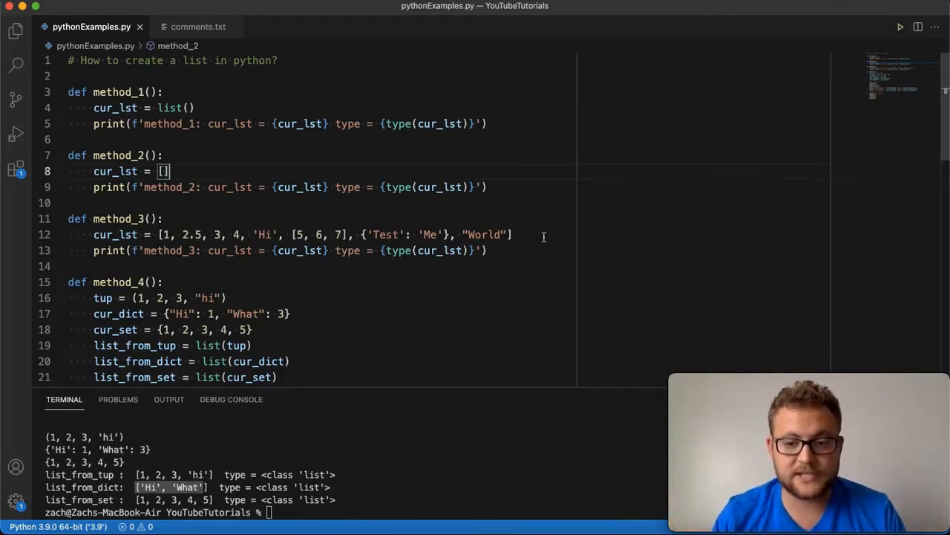